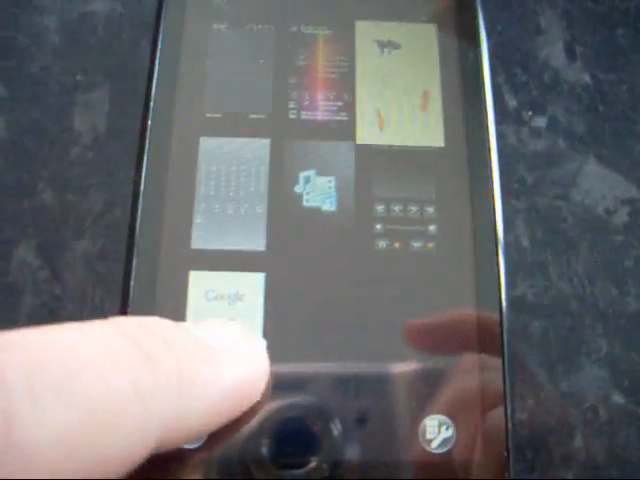
Open the Google search panel from the Xperia panel overview
left_click(227, 300)
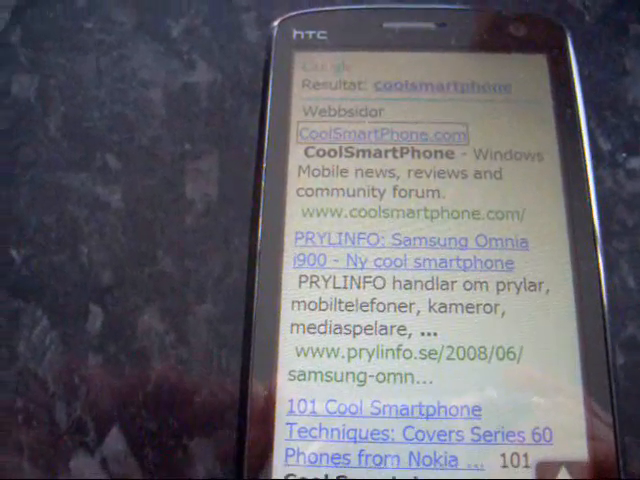
Scroll down the Google results for 'coolsmartphone' in Opera Mobile
scroll("down", 3)
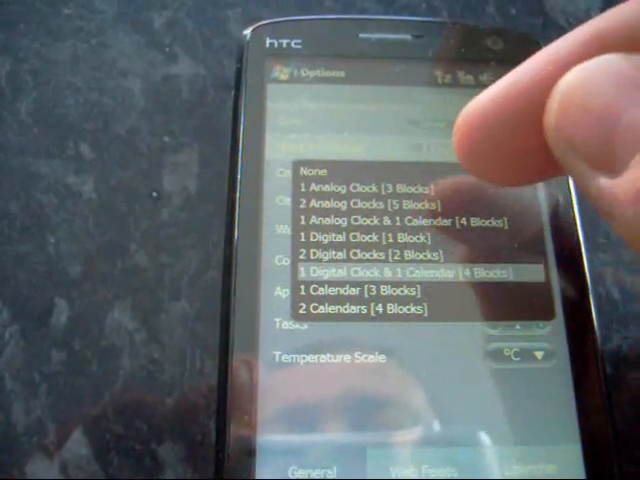
Choose the '1 Digital Clock & 1 Calendar [4 Blocks]' layout on the General tab
left_click(405, 270)
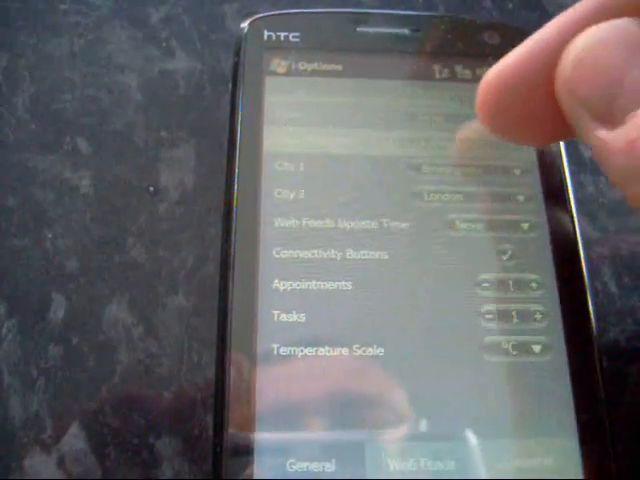